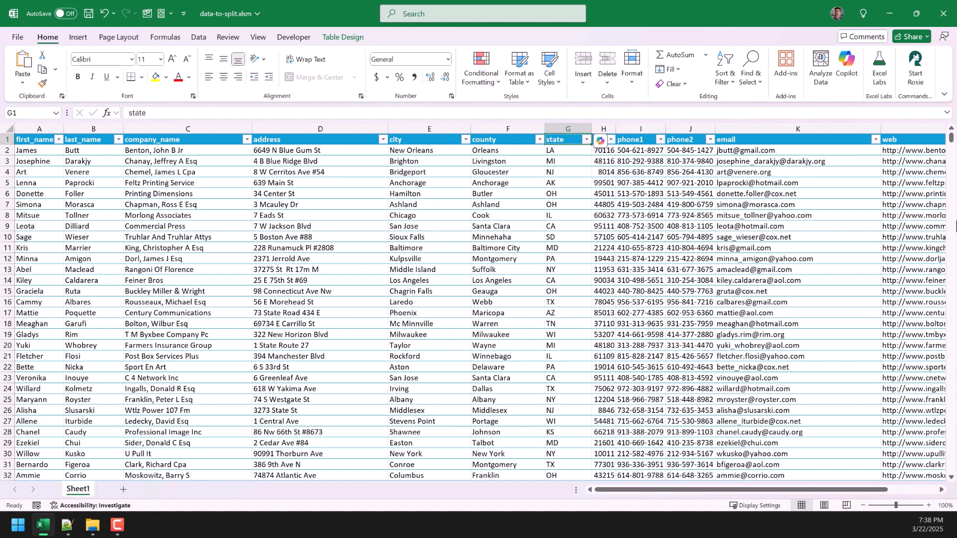
- From the Developer ribbon, launch the Visual Basic editor and start inserting a new code module
left_click(293, 37)
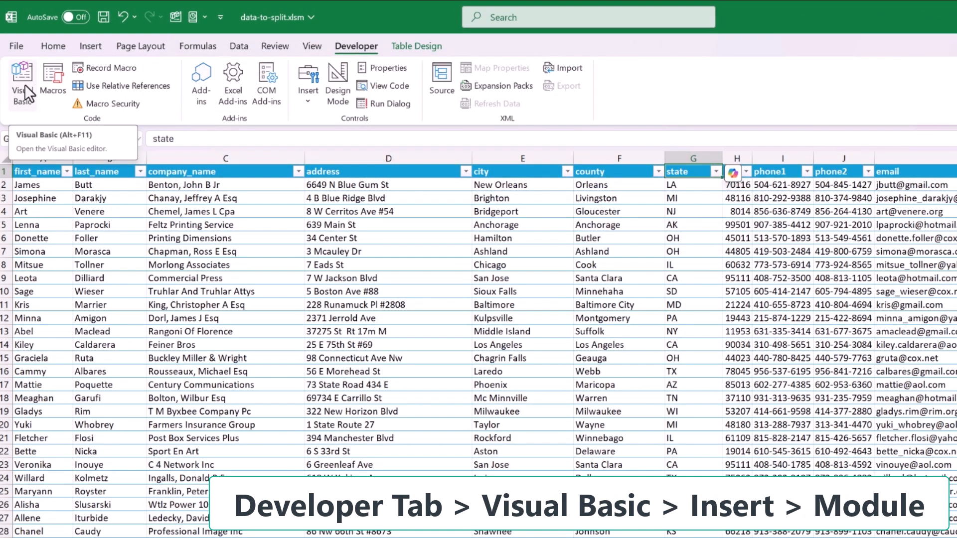
left_click(22, 75)
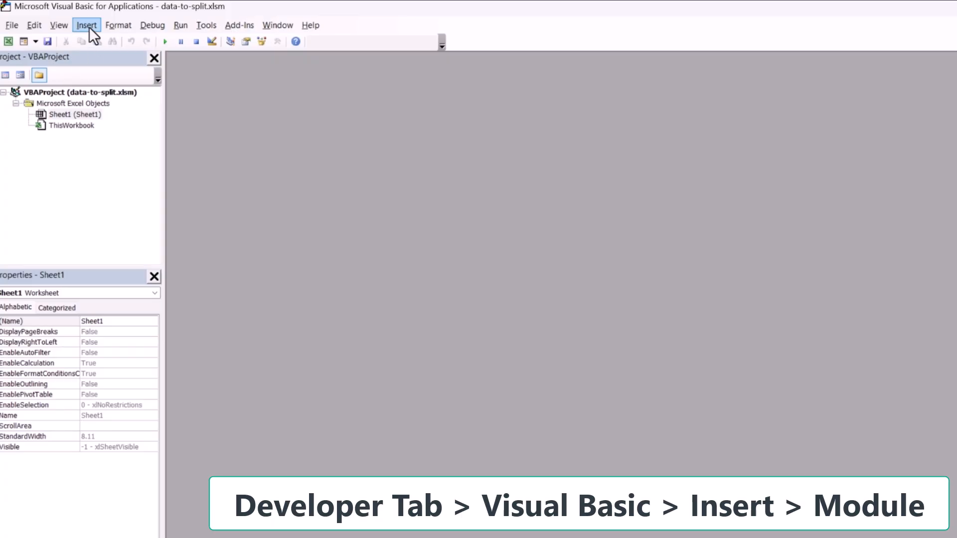
left_click(87, 25)
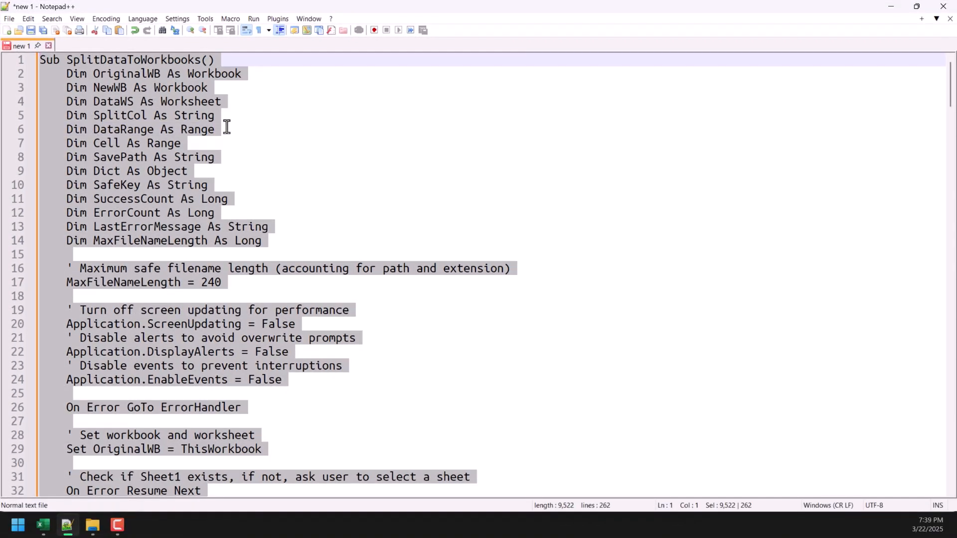
mouse_move(891, 8)
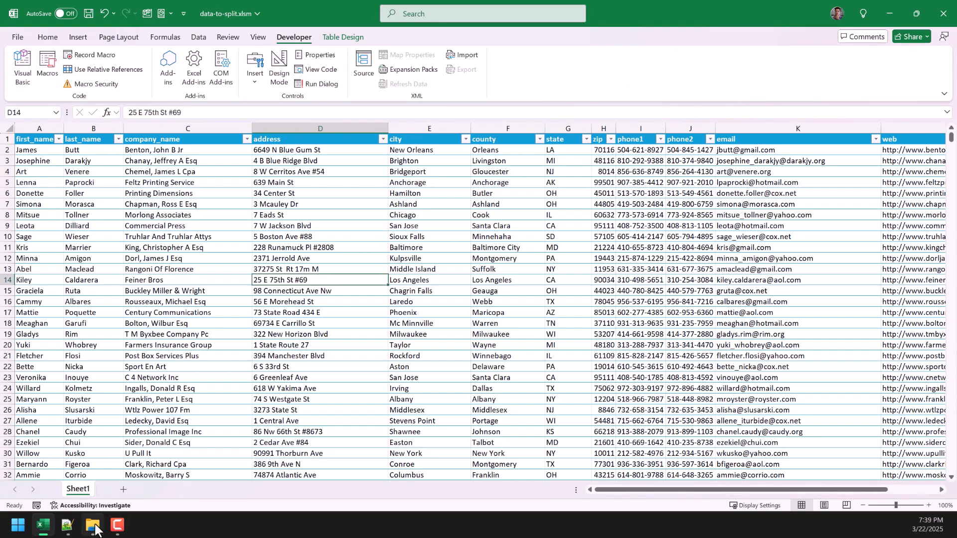
- Run the SplitDataToWorkbooks macro from the Macros list and answer its column prompt with G
left_click(92, 524)
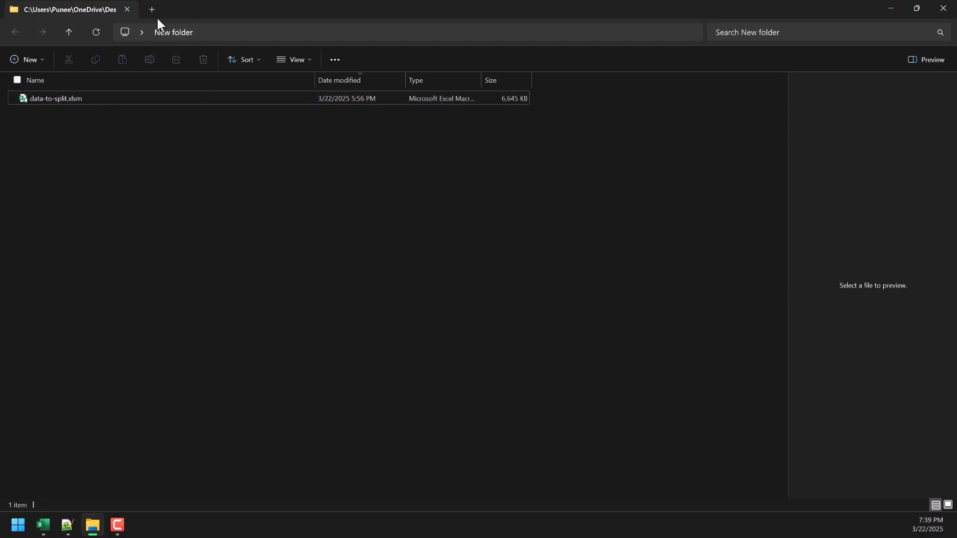
double_click(56, 98)
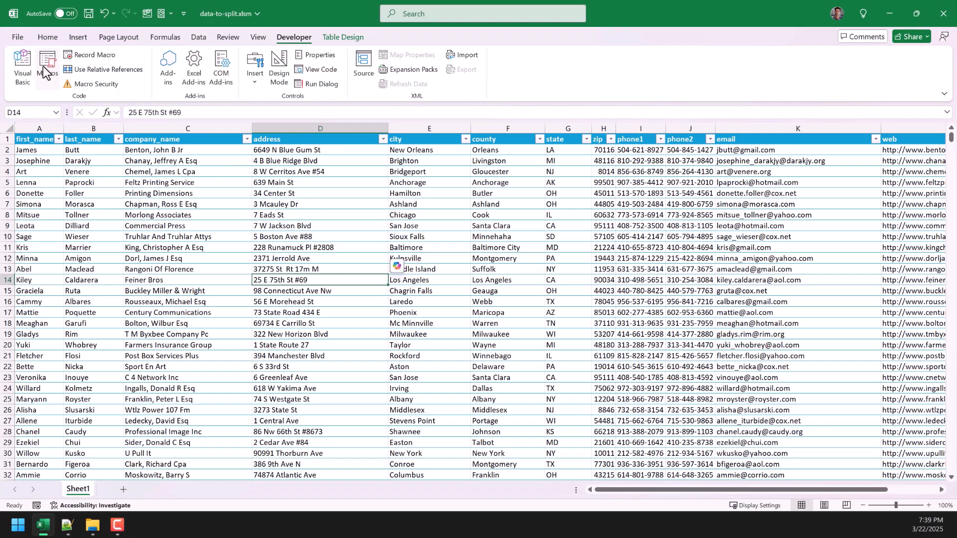
left_click(42, 65)
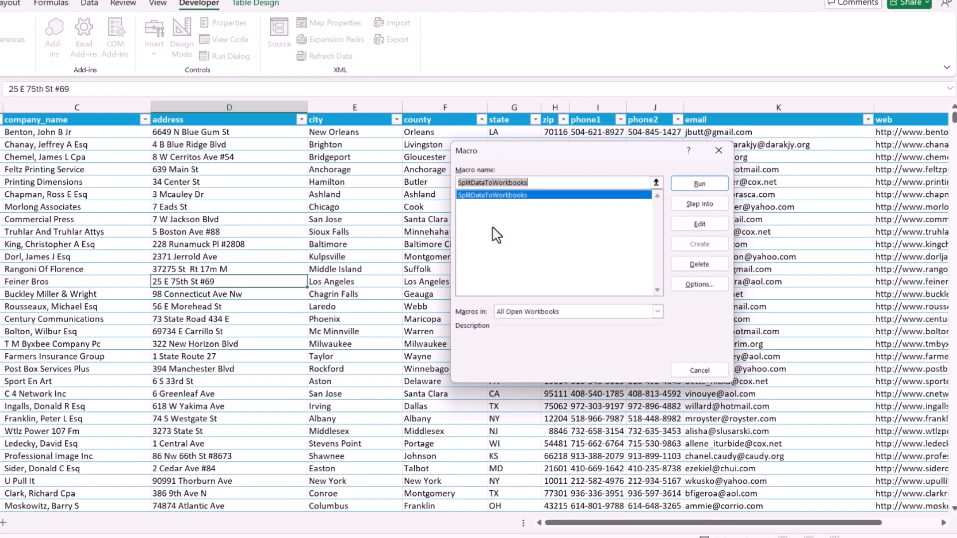
left_click(700, 184)
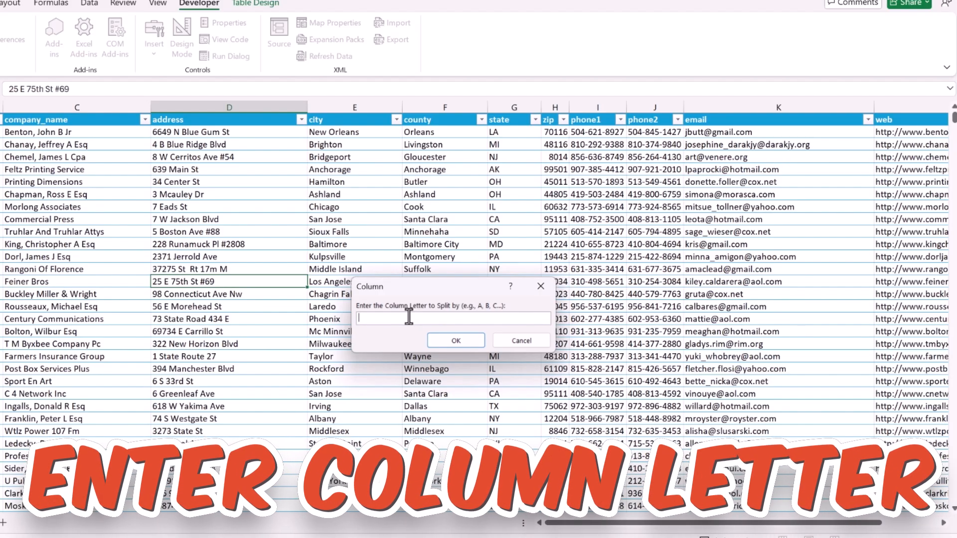
type("G")
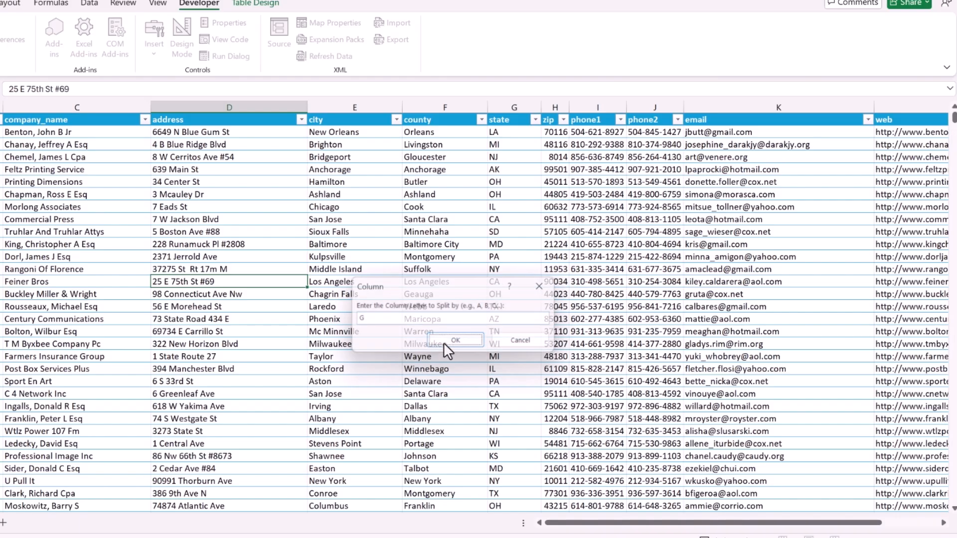
- Confirm column G and the split, then acknowledge the 'Successfully created 51 workbooks' message
left_click(456, 341)
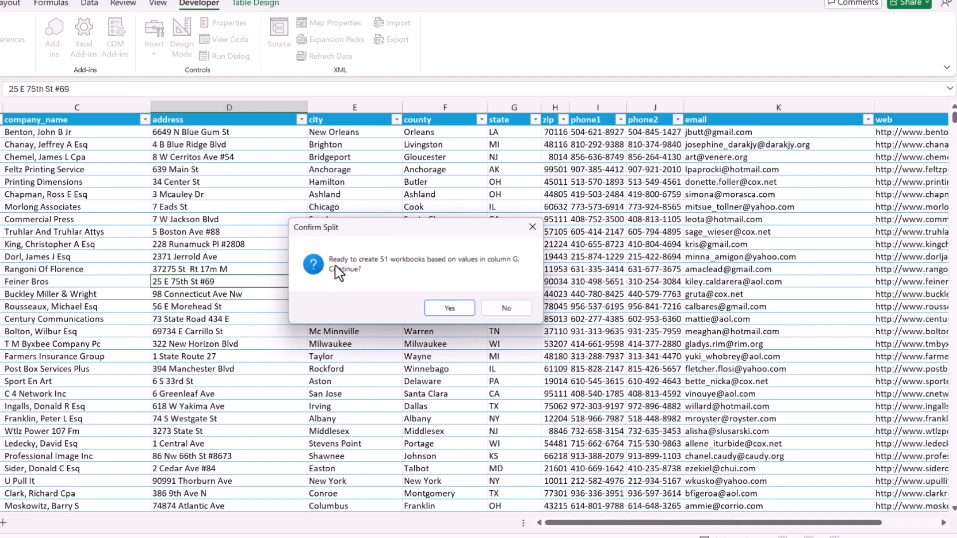
mouse_move(390, 272)
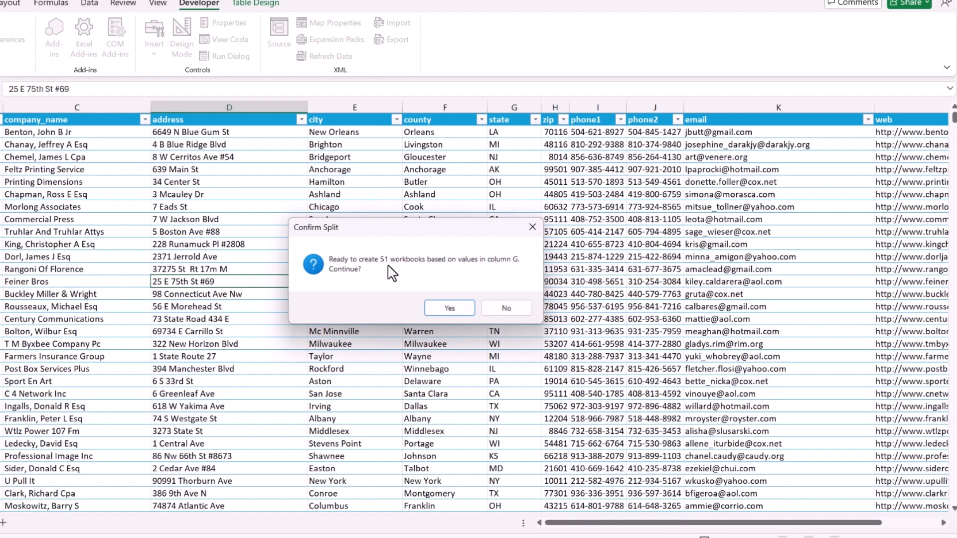
mouse_move(448, 307)
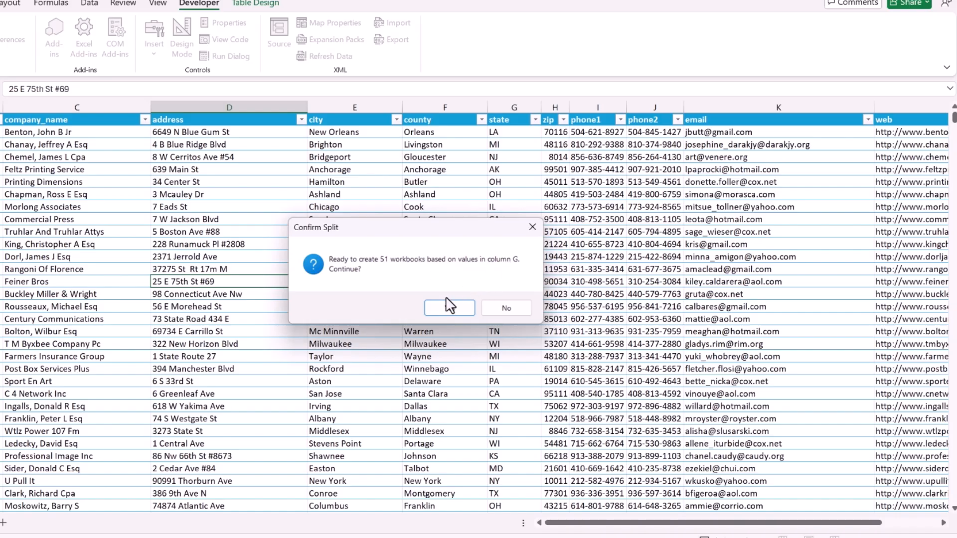
left_click(448, 307)
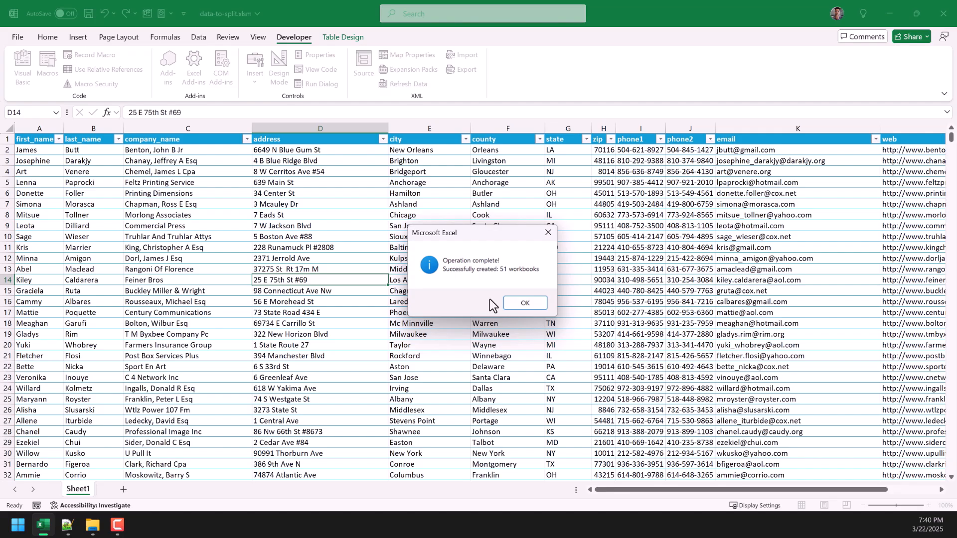
left_click(524, 303)
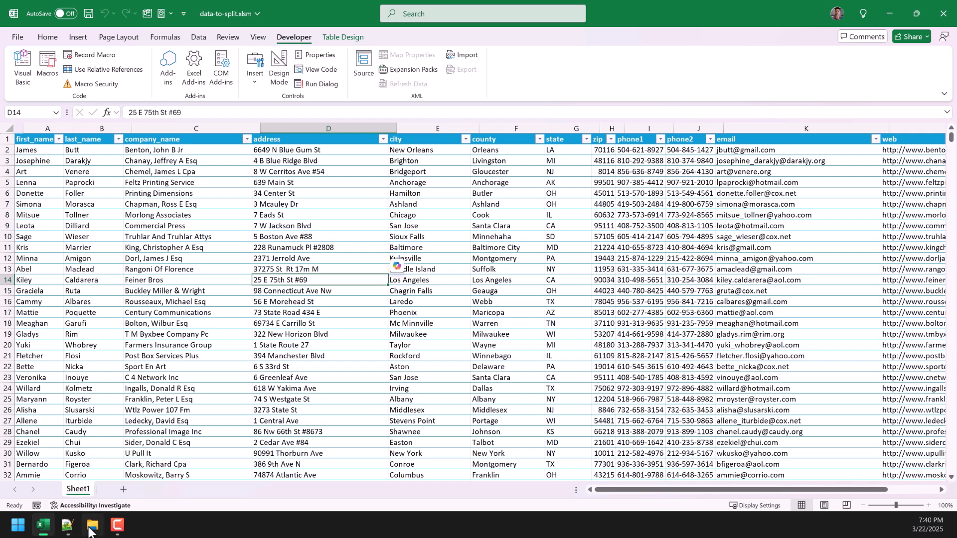
- In the output folder, check that AL.xlsx holds only Alabama rows and close it again
left_click(90, 526)
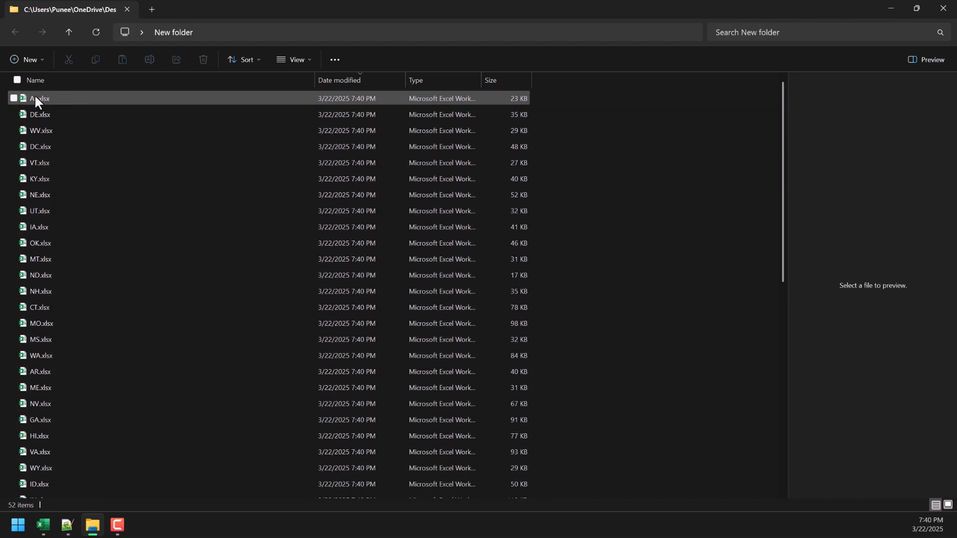
double_click(31, 97)
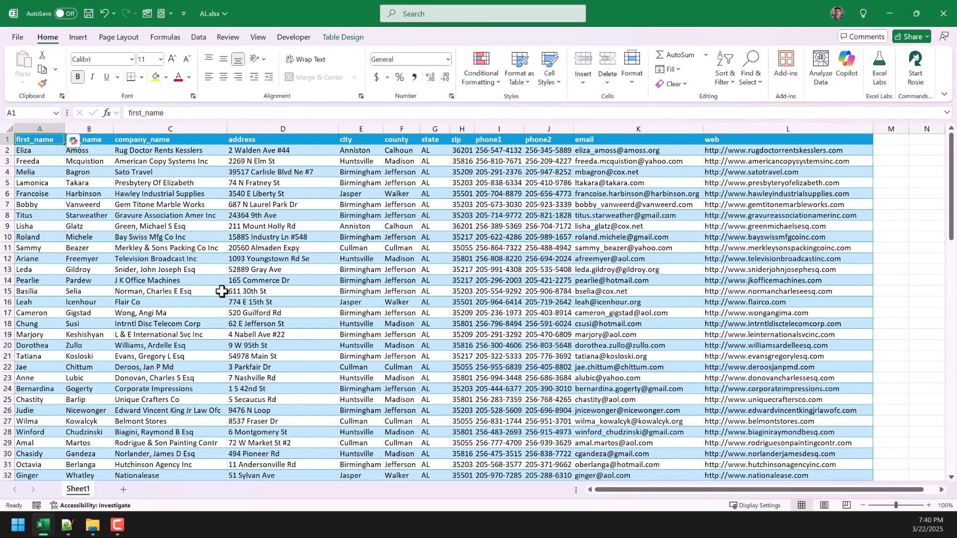
scroll("down", 3)
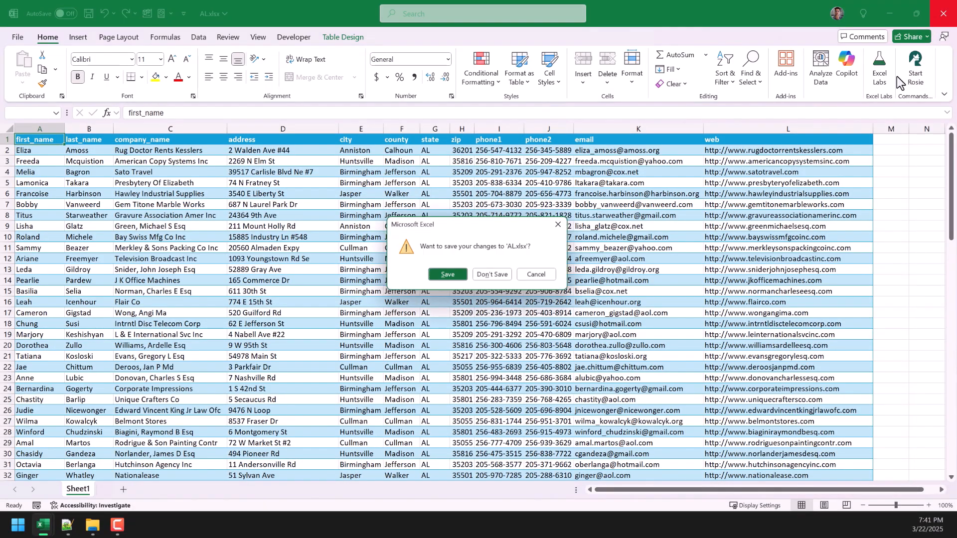
left_click(491, 274)
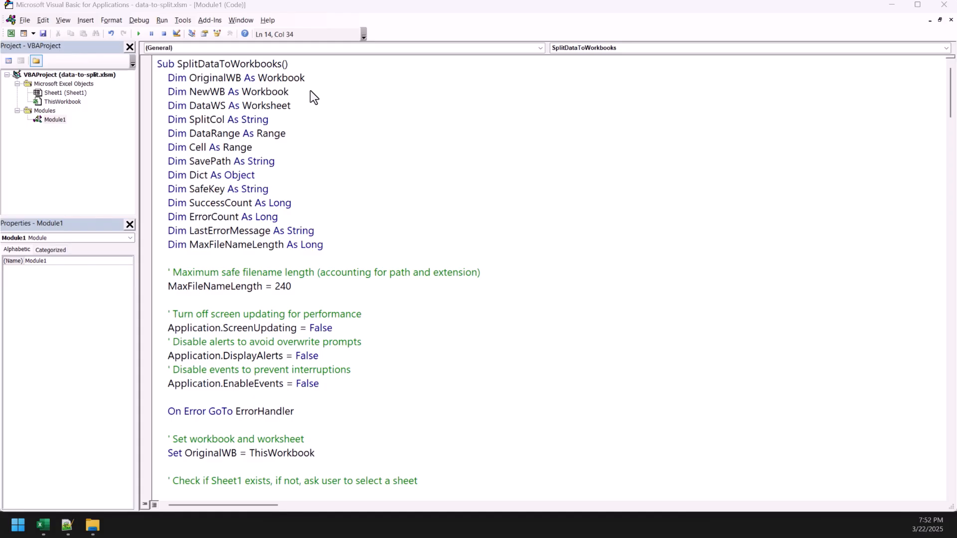
mouse_move(300, 115)
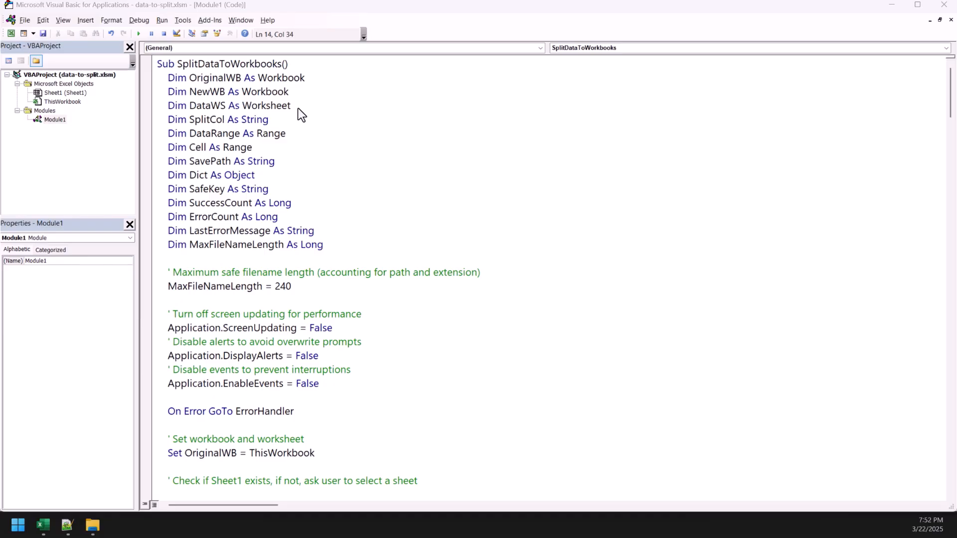
left_click(273, 64)
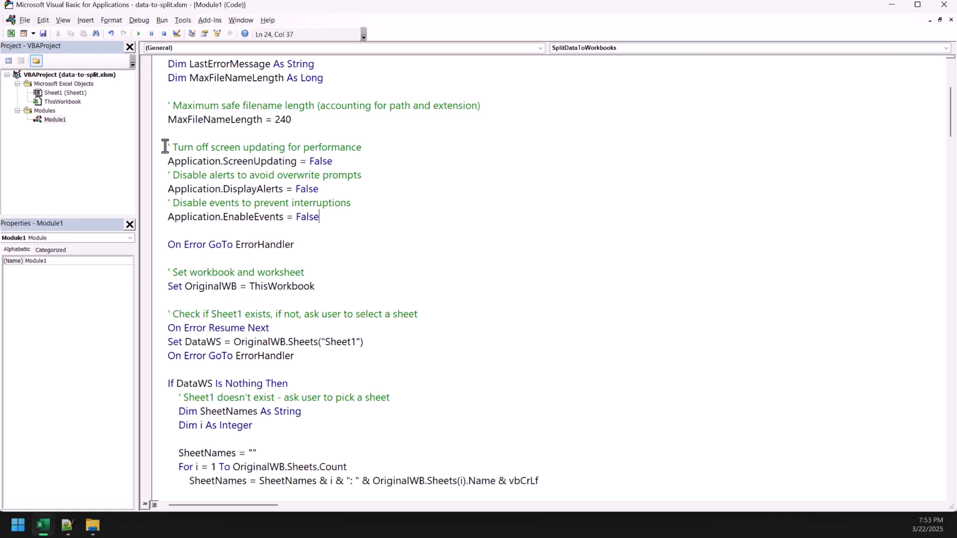
left_click_drag(172, 147, 319, 217)
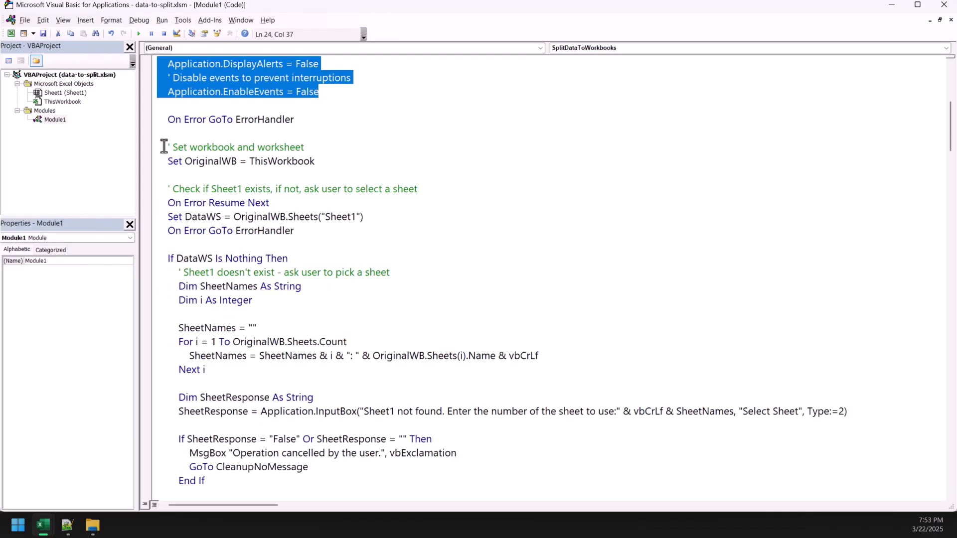
left_click_drag(168, 147, 315, 162)
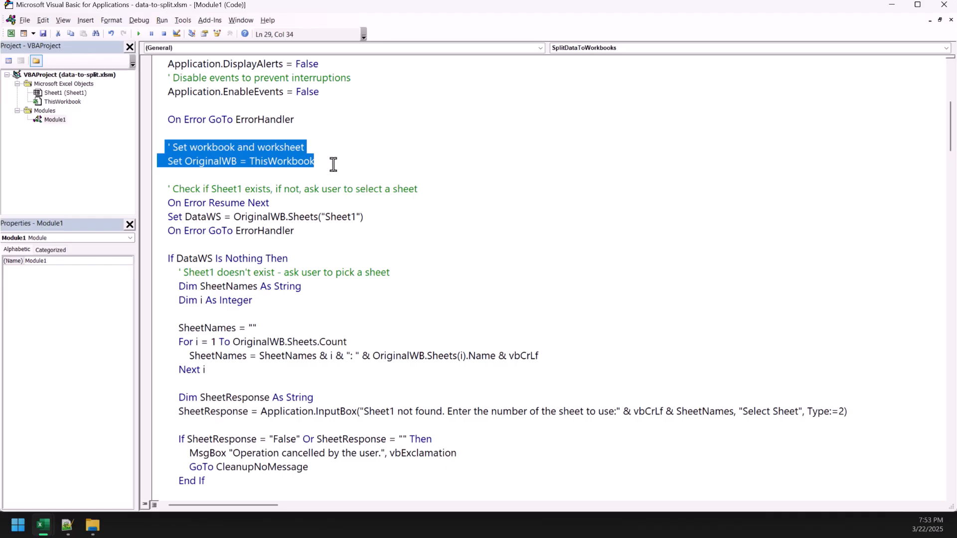
scroll("down", 3)
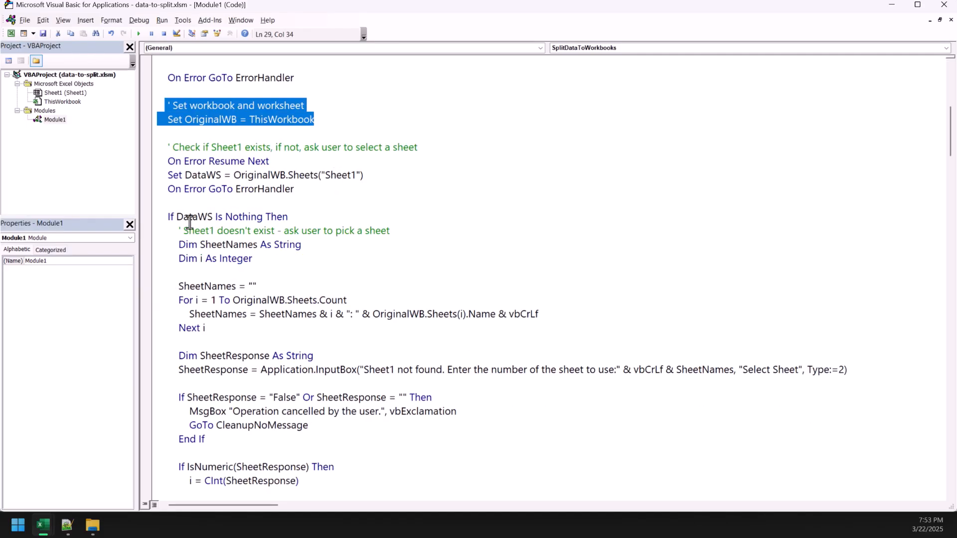
left_click(168, 147)
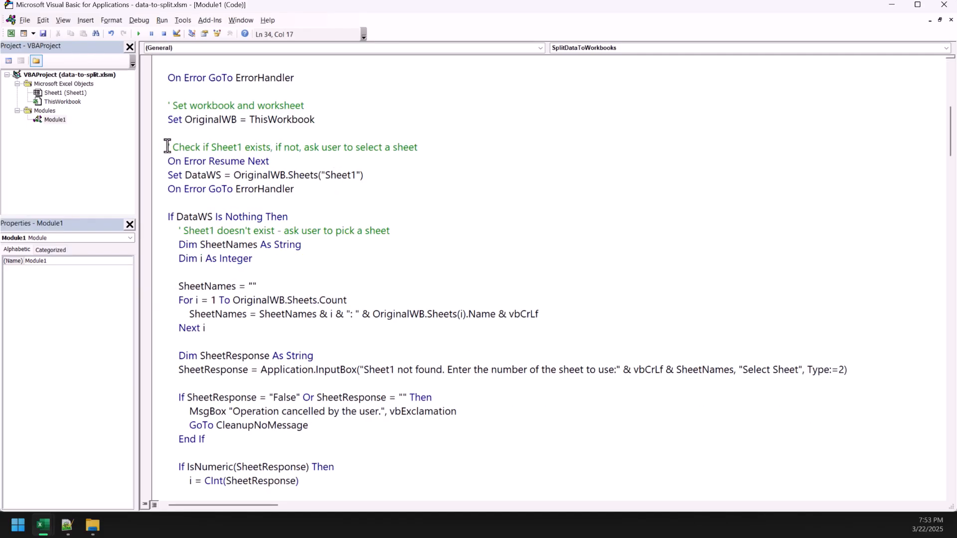
left_click(313, 216)
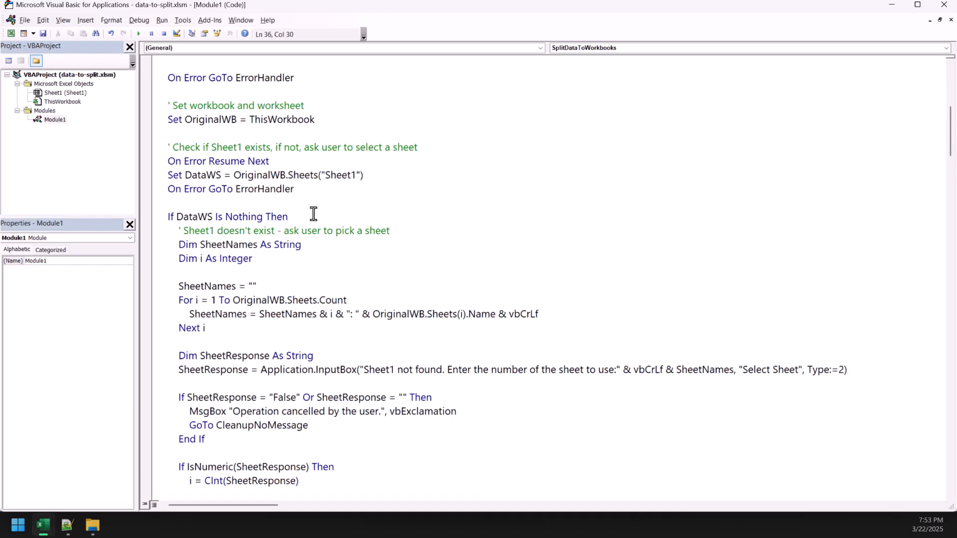
double_click(341, 174)
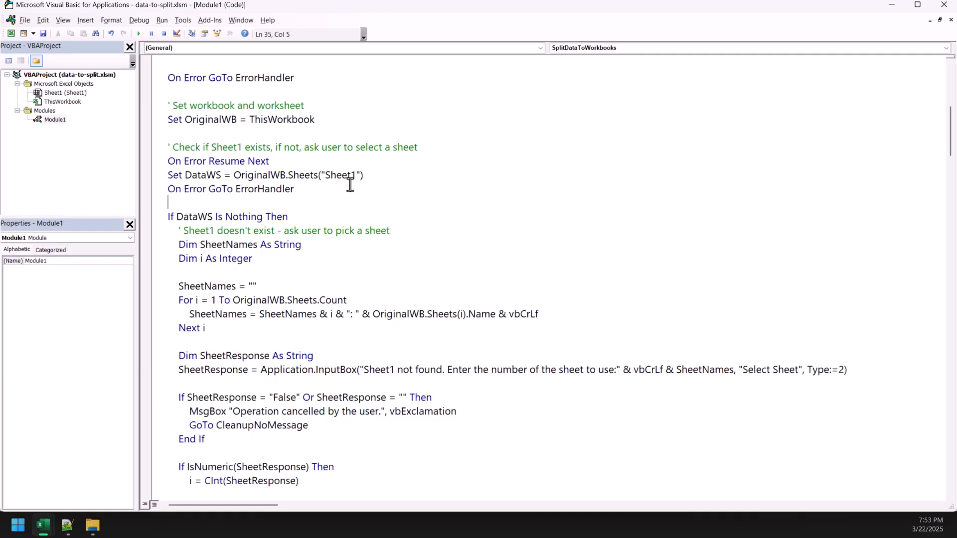
double_click(341, 174)
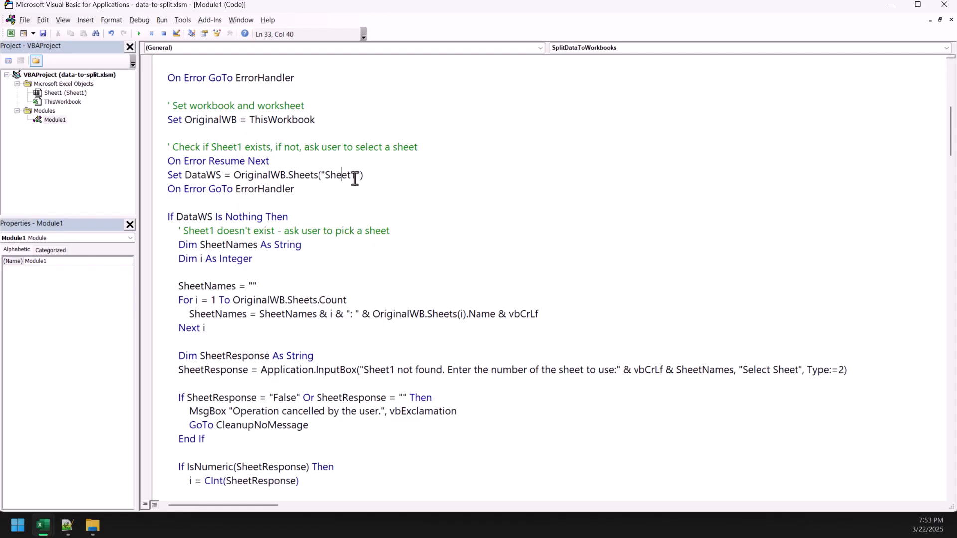
double_click(340, 174)
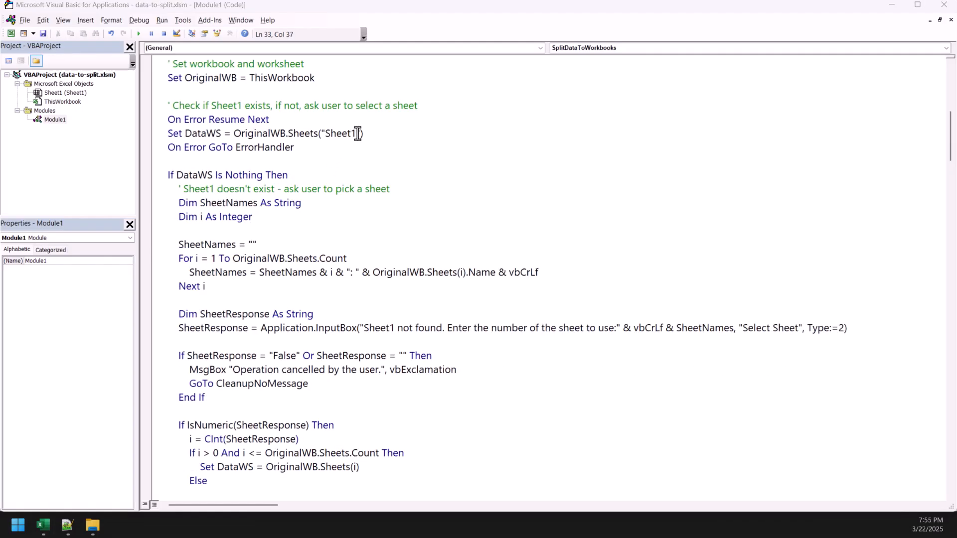
double_click(339, 134)
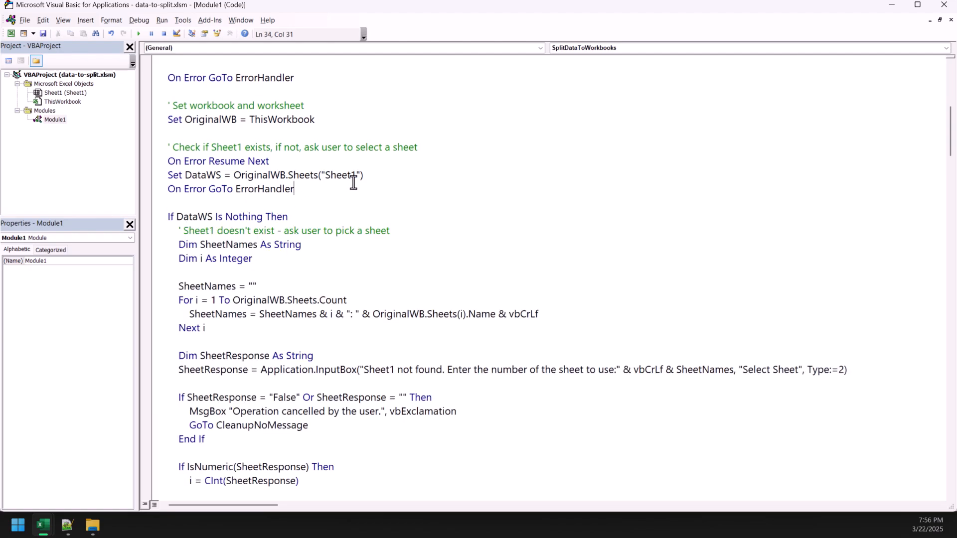
double_click(339, 175)
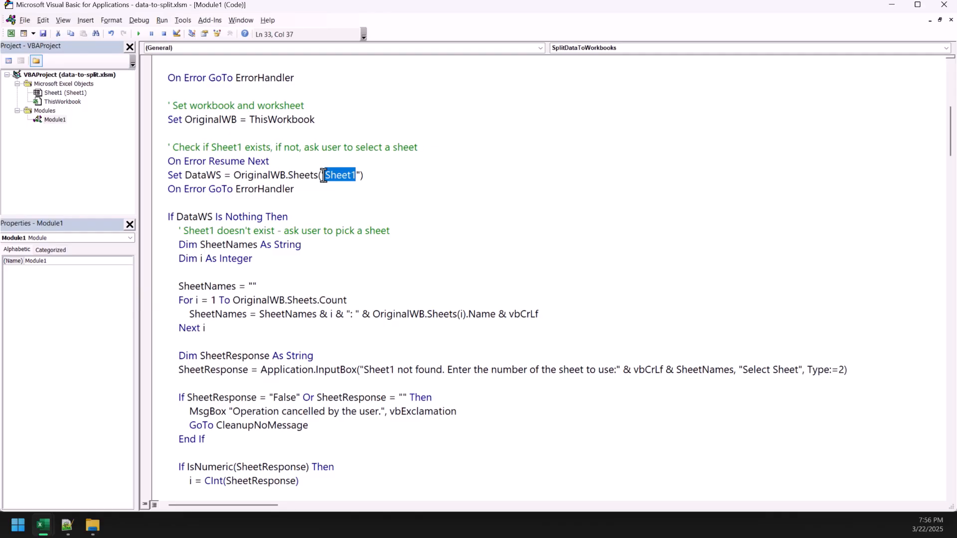
scroll("down", 3)
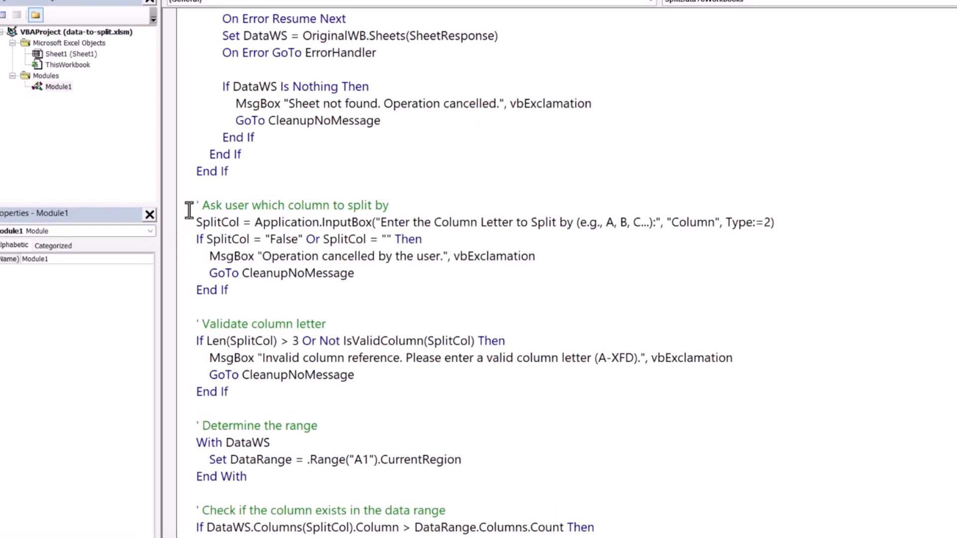
left_click_drag(195, 205, 238, 273)
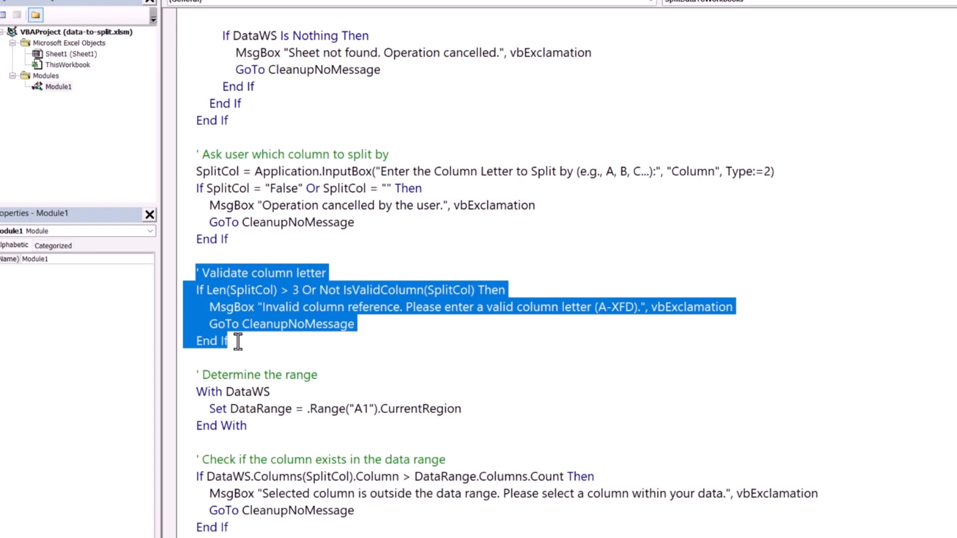
scroll("down", 3)
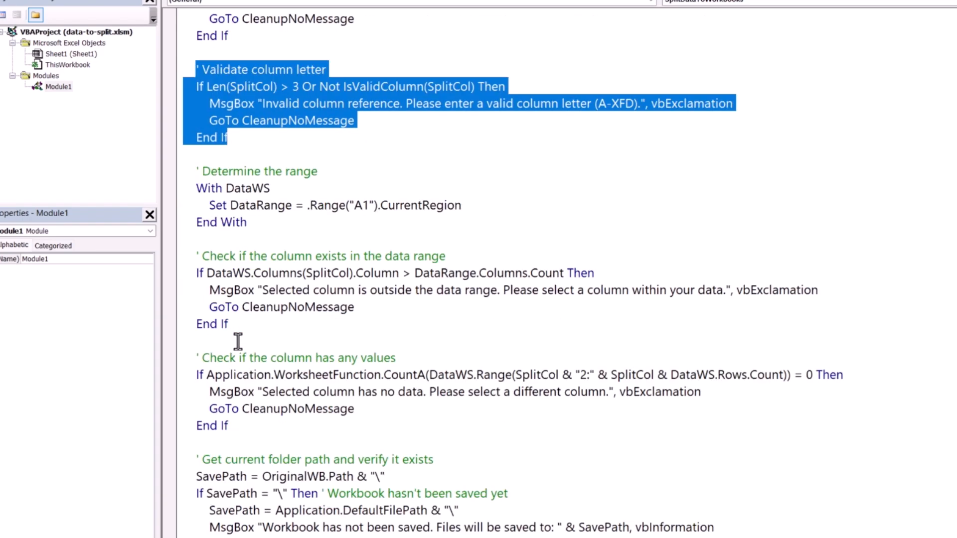
left_click(195, 174)
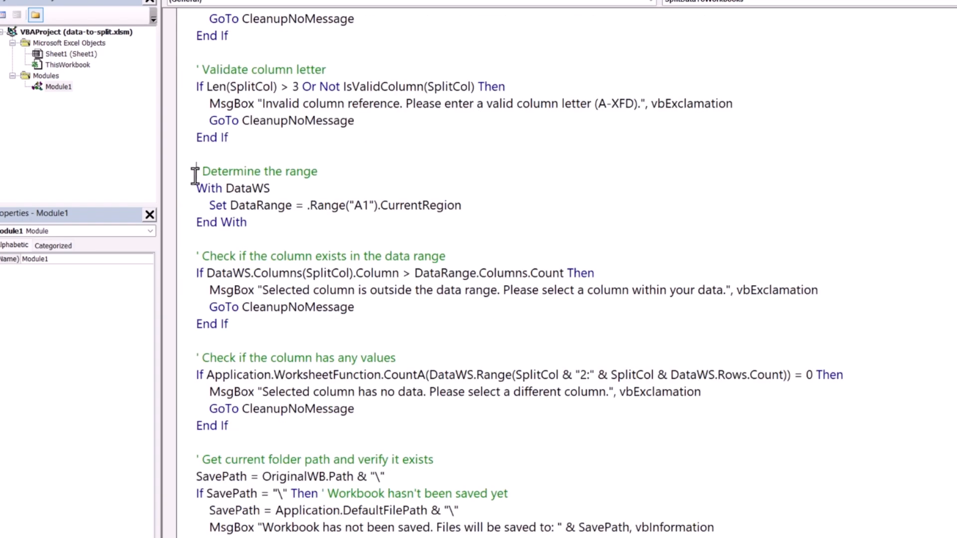
left_click_drag(196, 170, 238, 426)
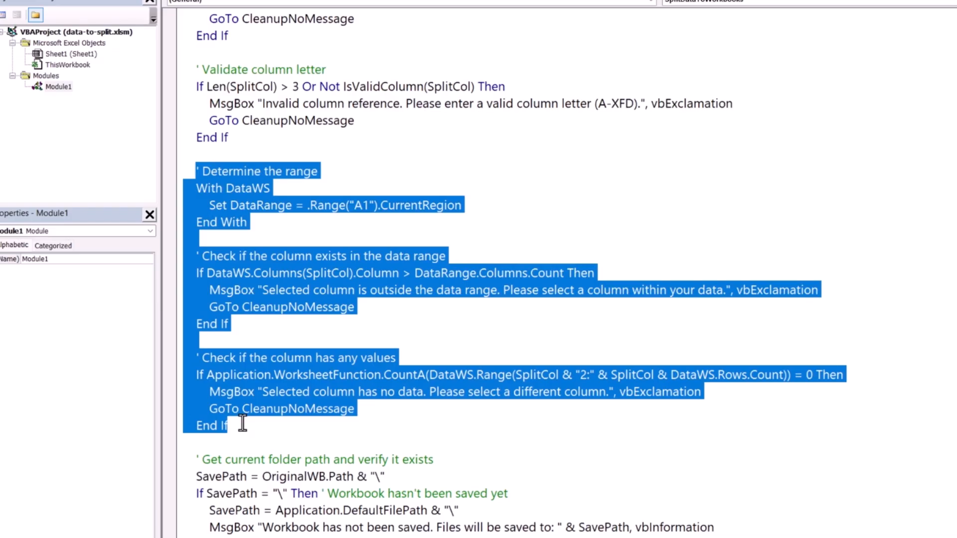
mouse_move(369, 335)
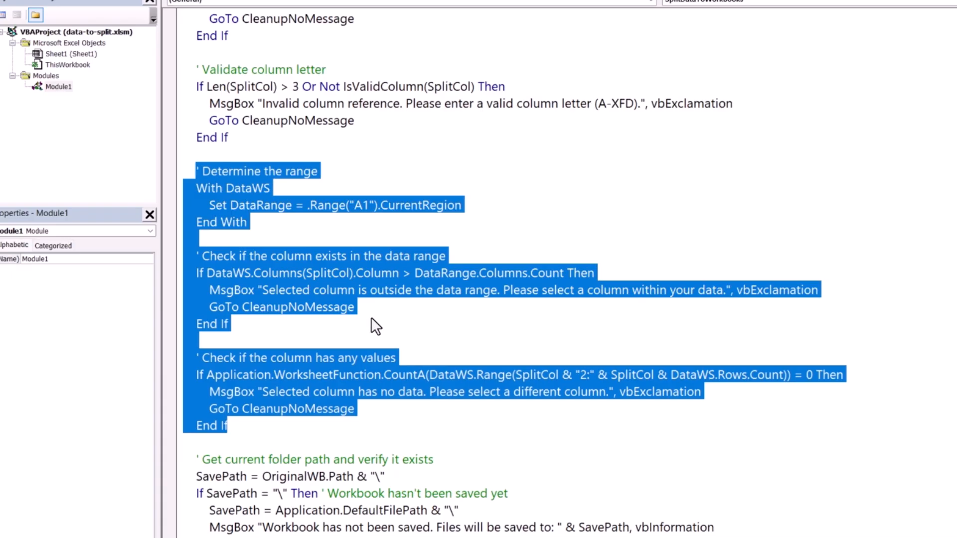
scroll("down", 3)
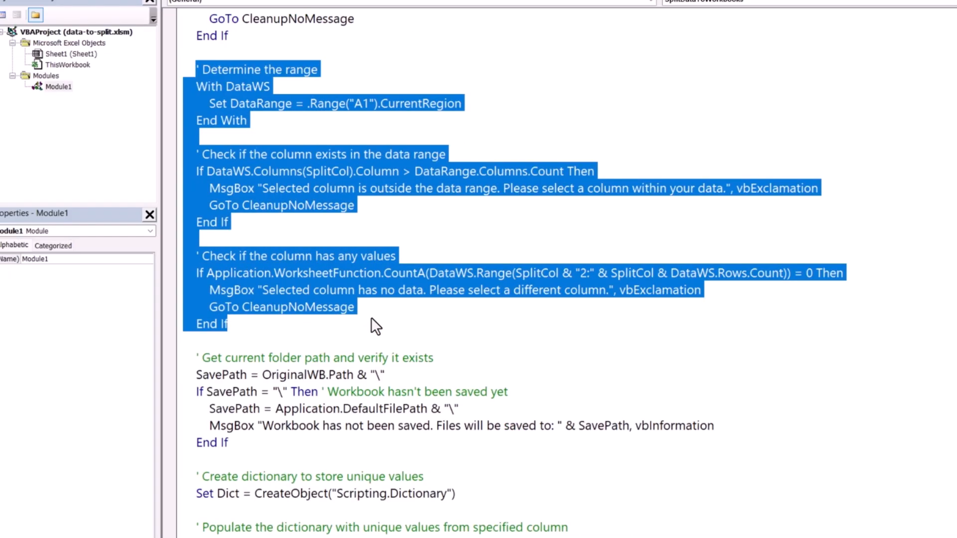
scroll("down", 3)
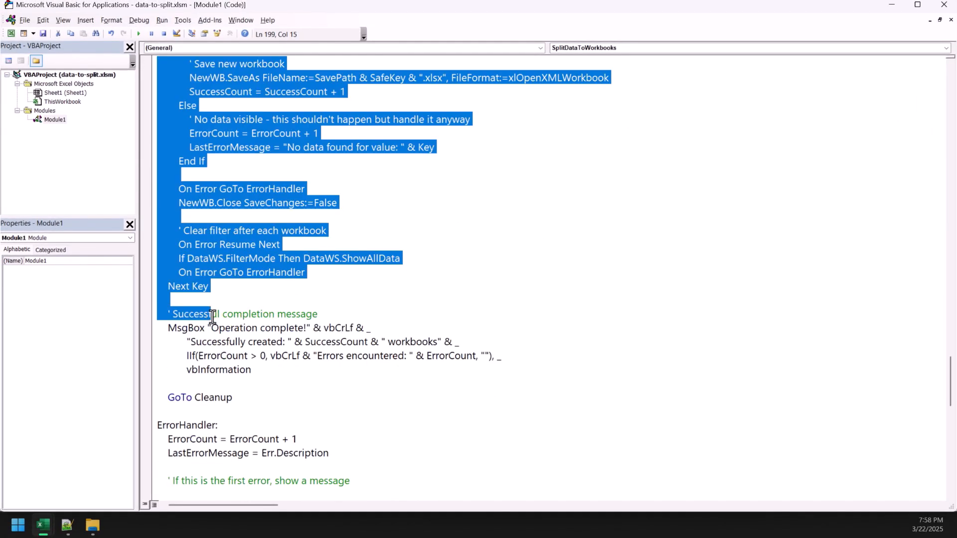
left_click_drag(212, 319, 273, 397)
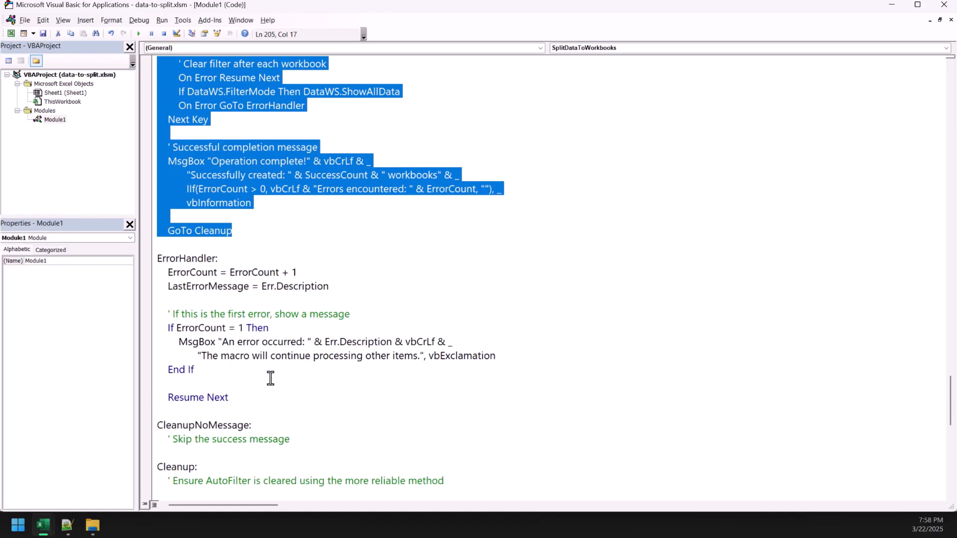
scroll("down", 3)
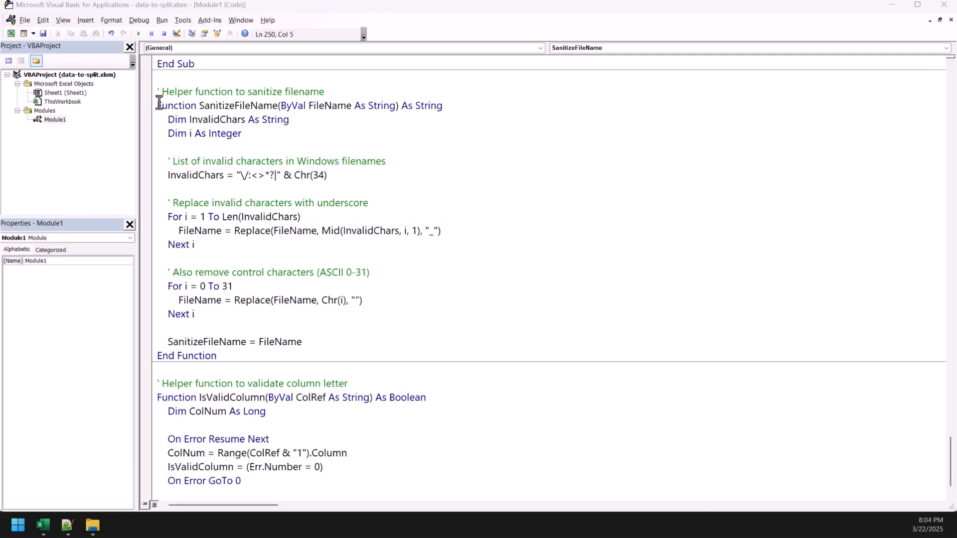
left_click_drag(157, 105, 216, 355)
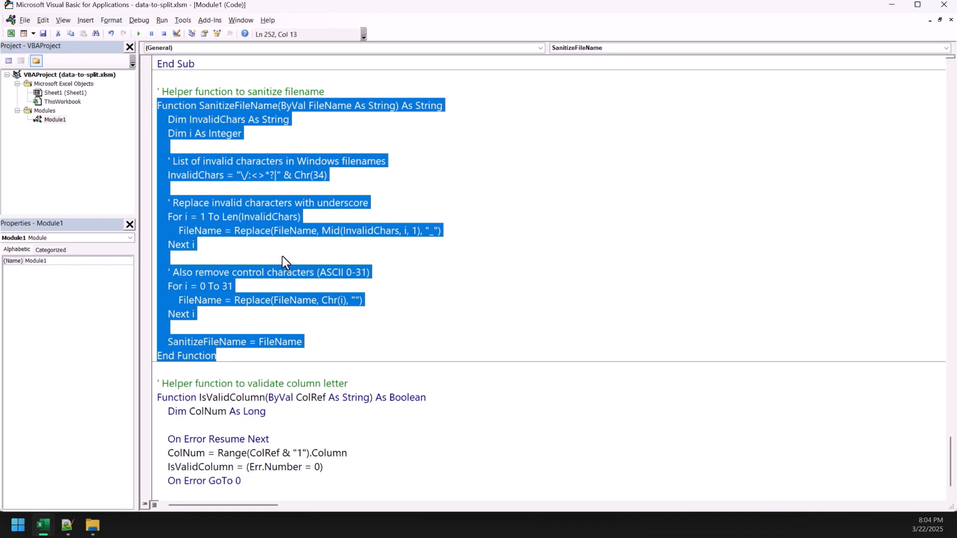